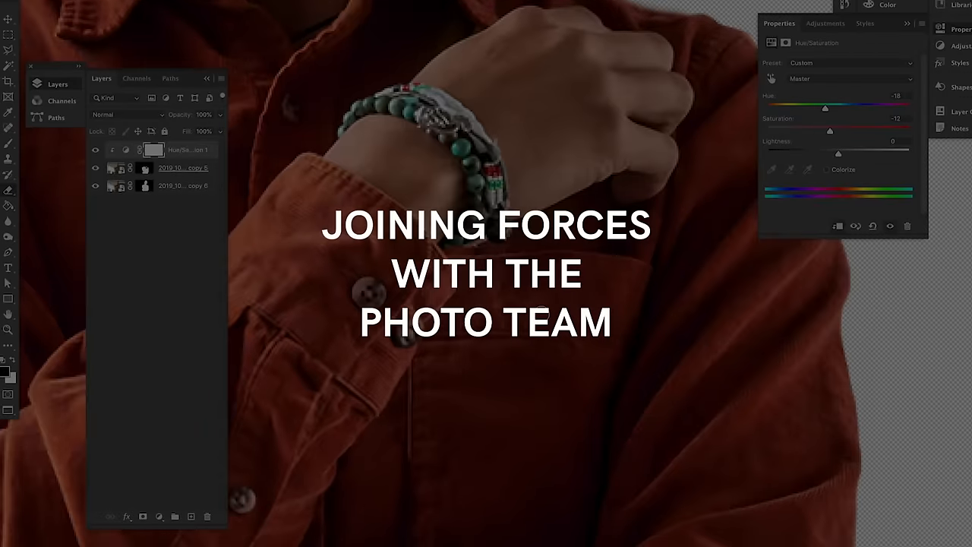
Type the message 'hello photo fam! do you have a quick second to ho'.
type("hello photo fam! do you have a quick second to ho")
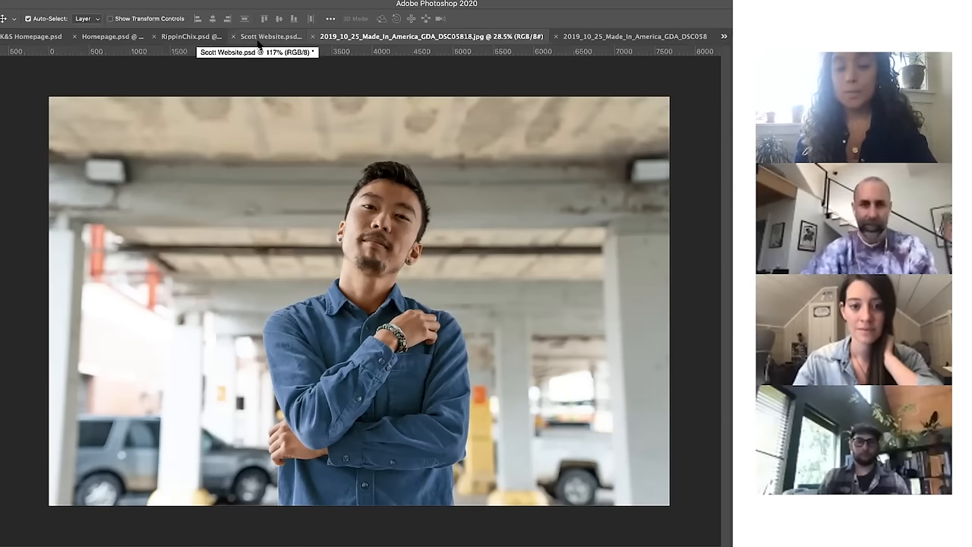
Switch to the Scott Website.psd layout and scroll down through it.
left_click(274, 36)
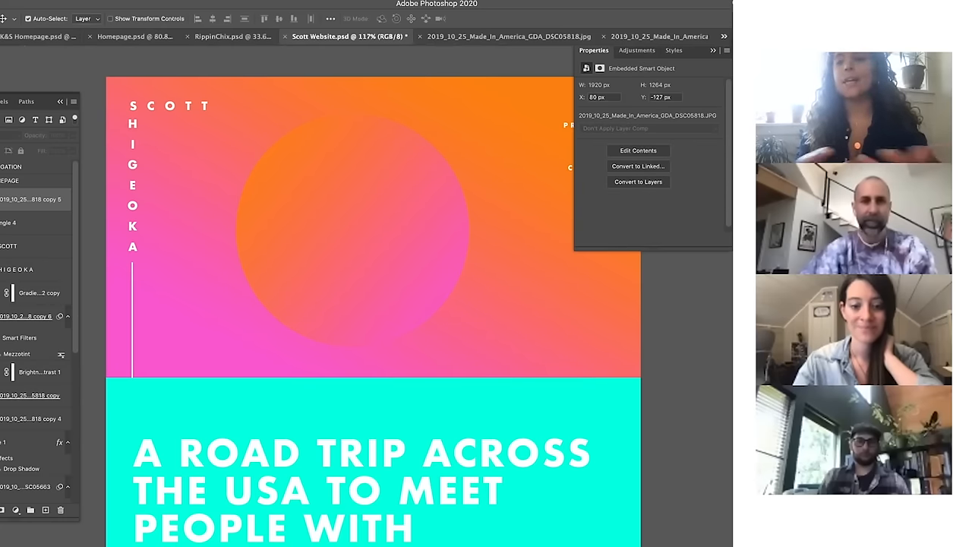
scroll("down", 3)
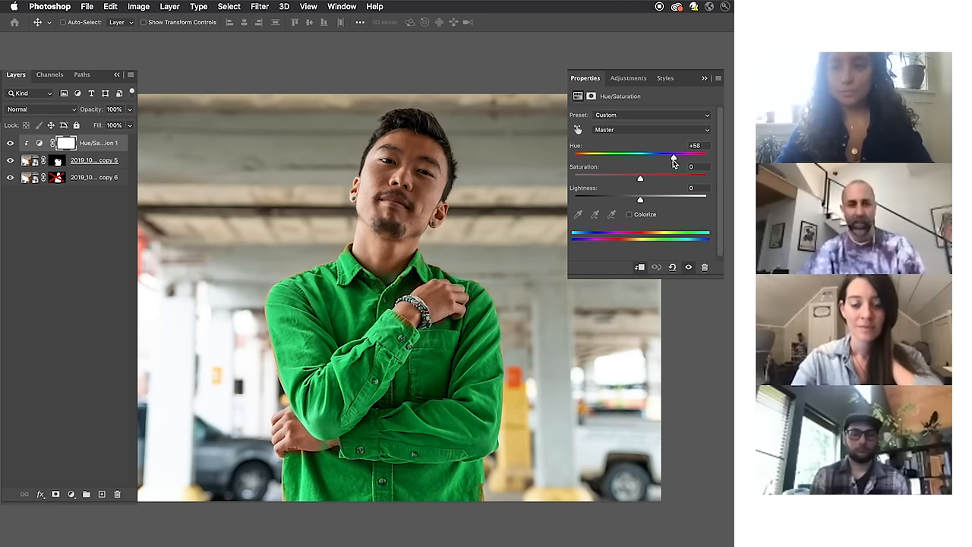
Drag the Hue slider to +77 for brighter green, then back to -26 for red.
left_click_drag(663, 156, 679, 155)
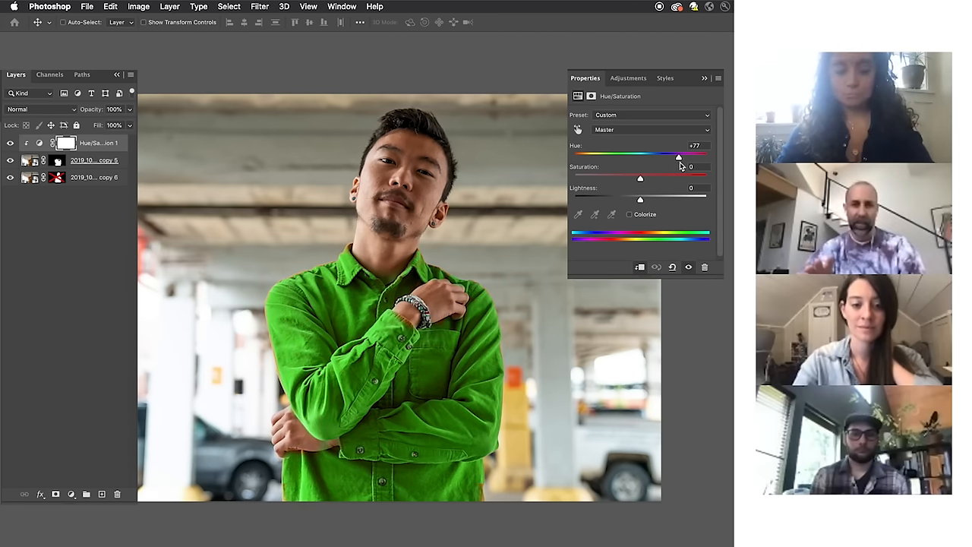
left_click_drag(678, 156, 623, 156)
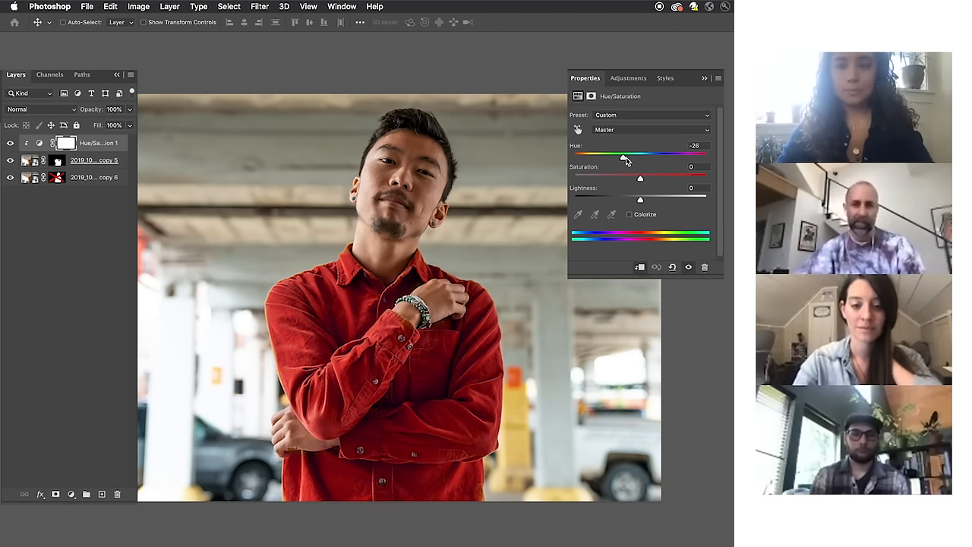